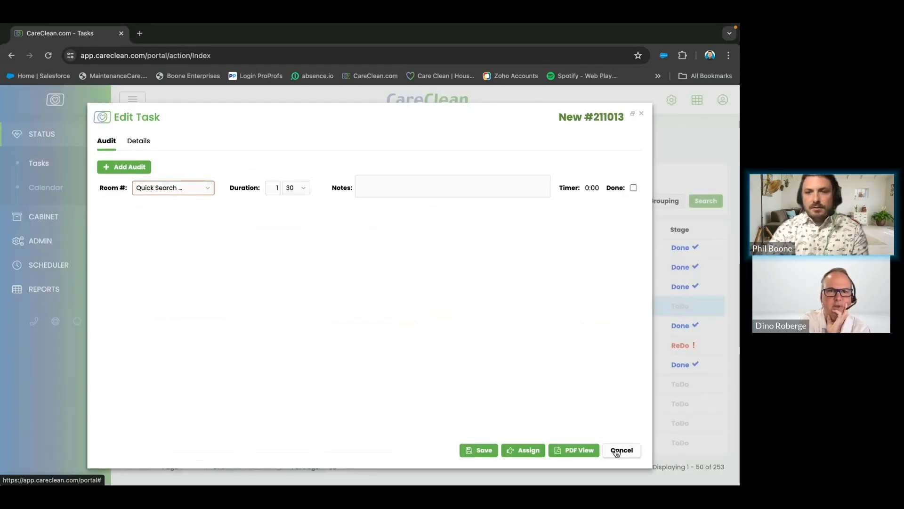
- Cancel the task form, view and close task 211013, then show the May 12–18 weekly calendar
click(621, 450)
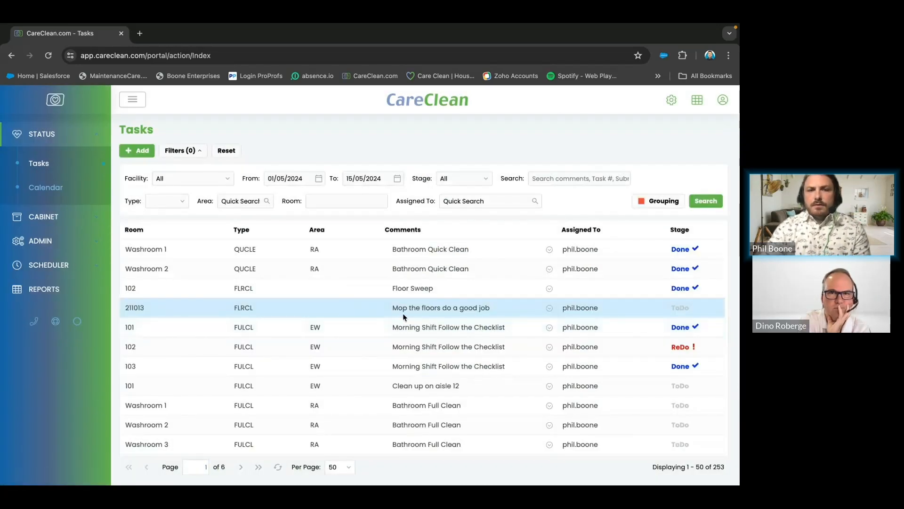
double_click(440, 307)
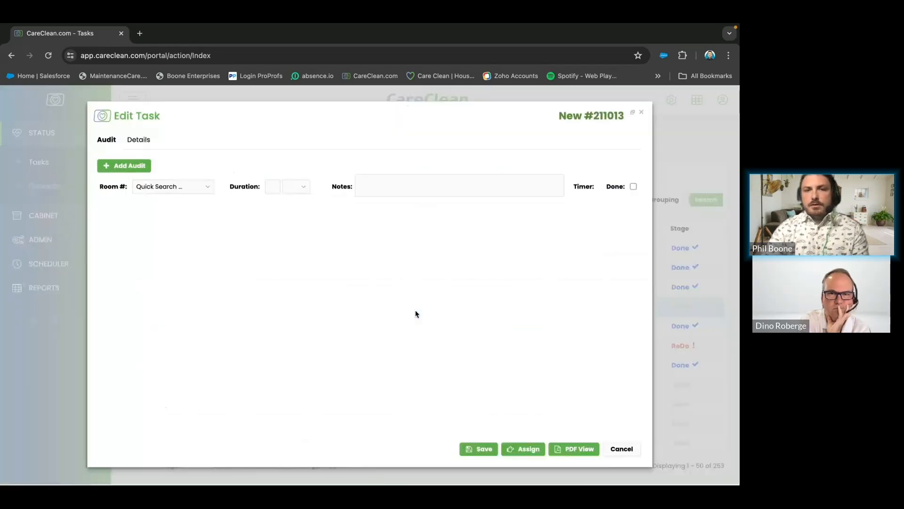
click(621, 449)
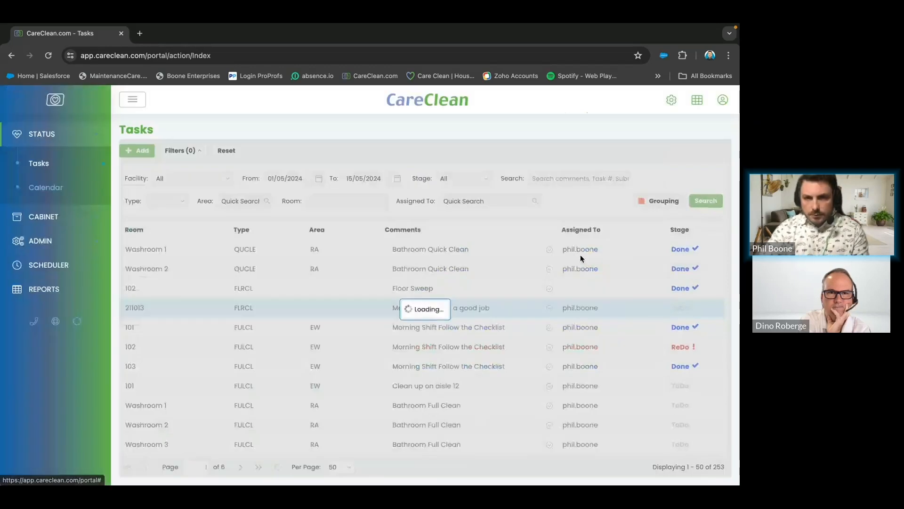
click(134, 307)
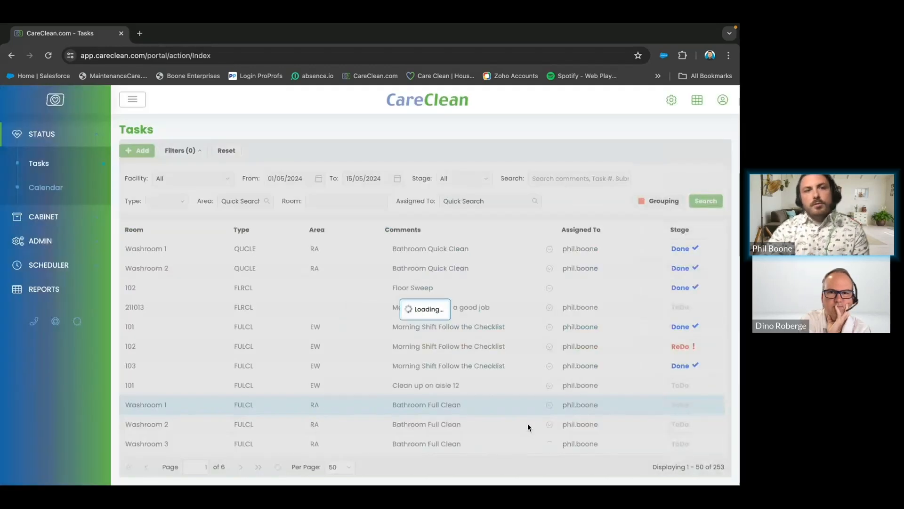
click(46, 187)
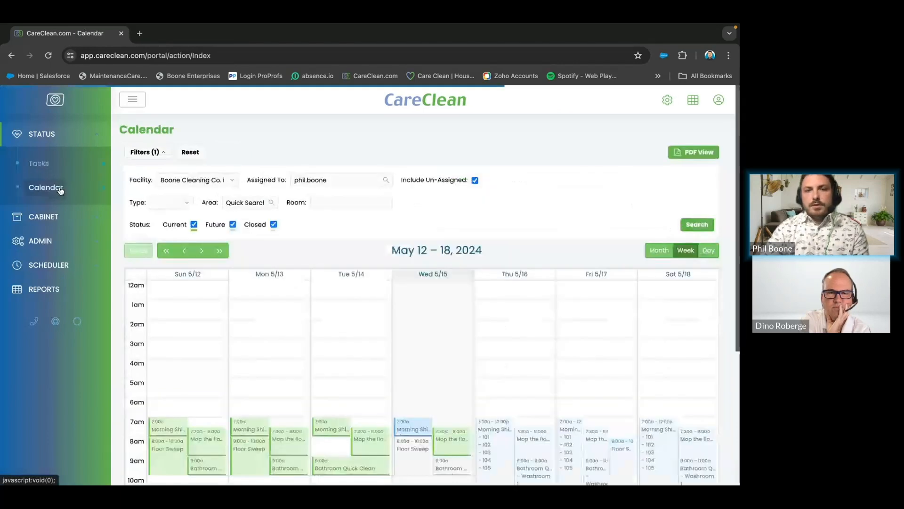
scroll(down, 3)
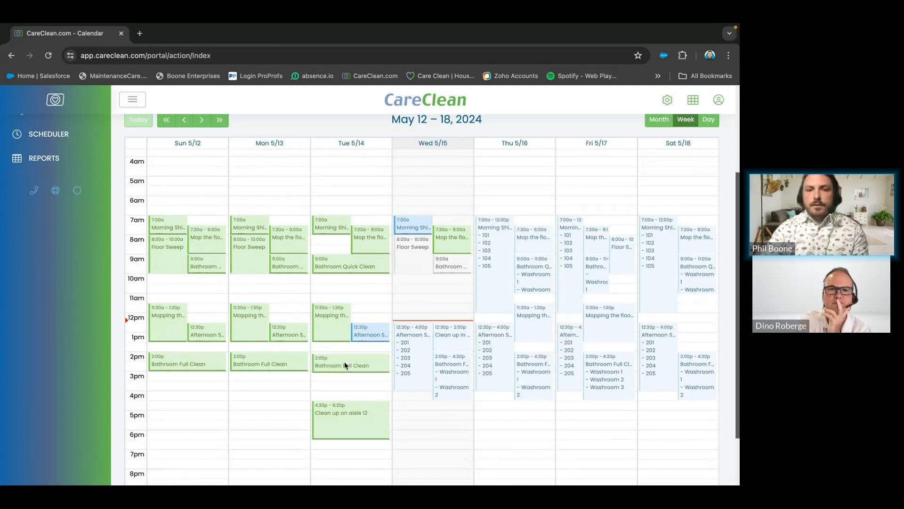
click(342, 363)
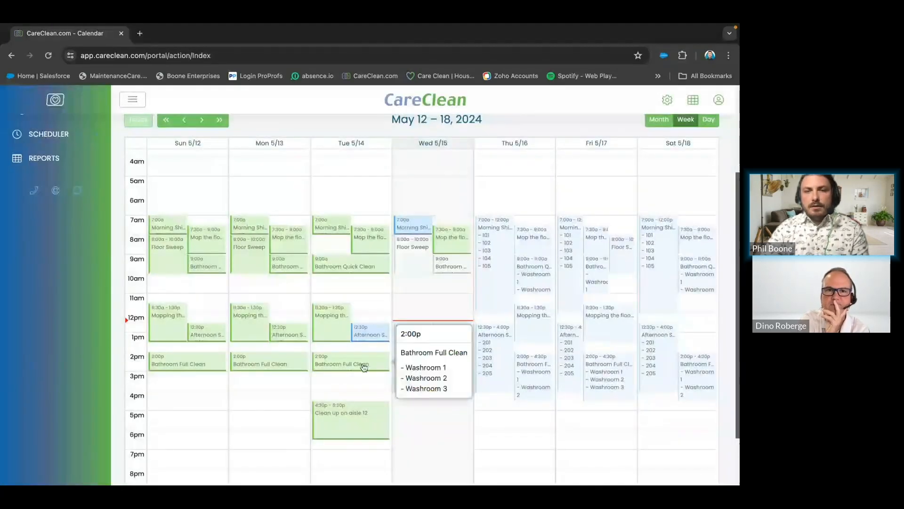
click(341, 363)
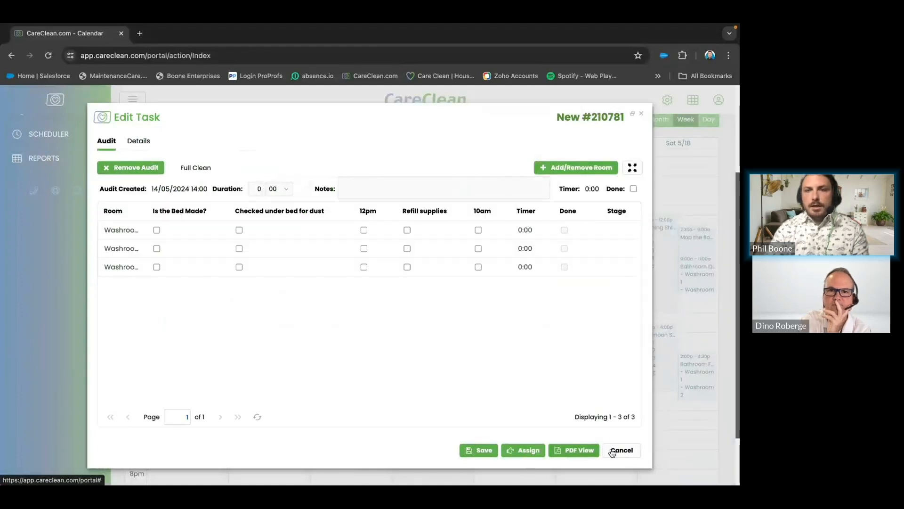
click(621, 450)
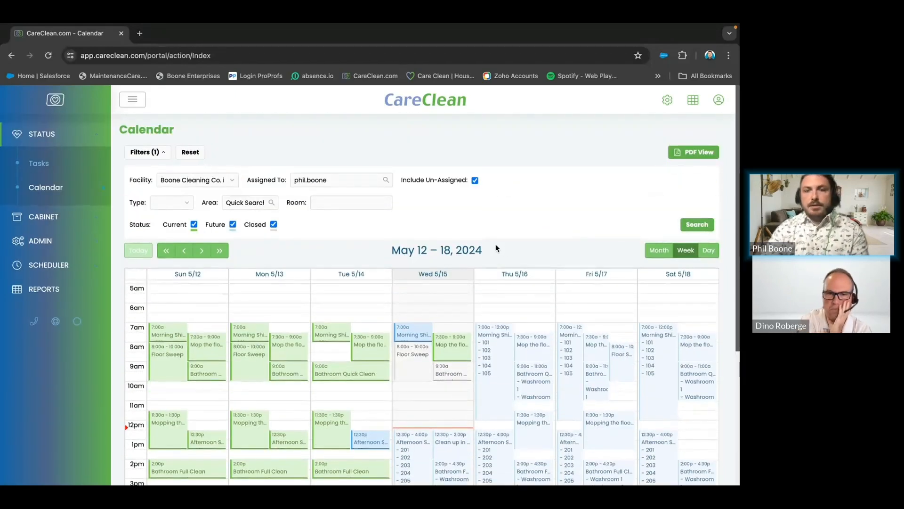
- Reset the calendar filters so the Assigned To filter clears and everyone's tasks appear
scroll(down, 3)
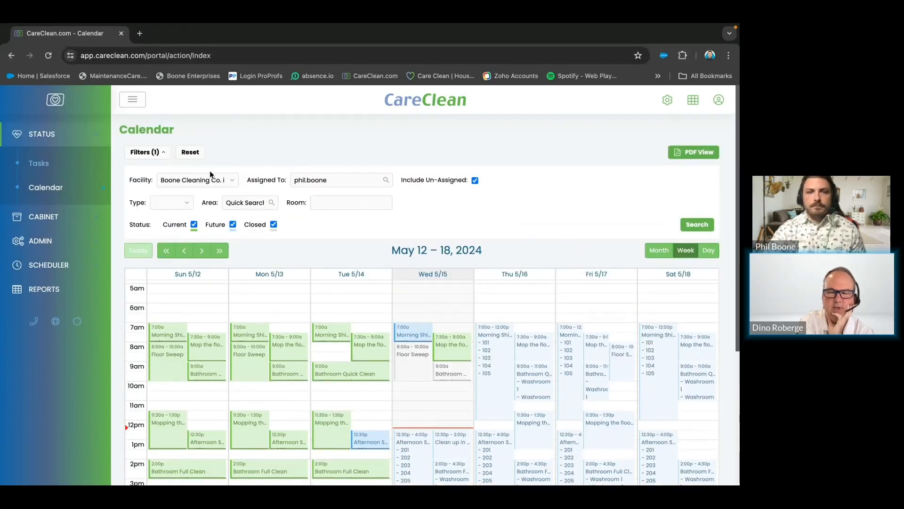
click(190, 151)
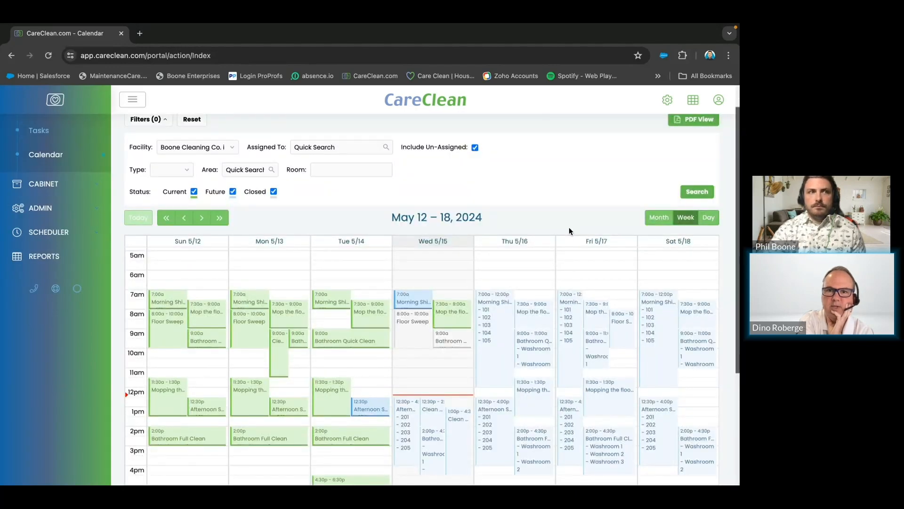
scroll(down, 3)
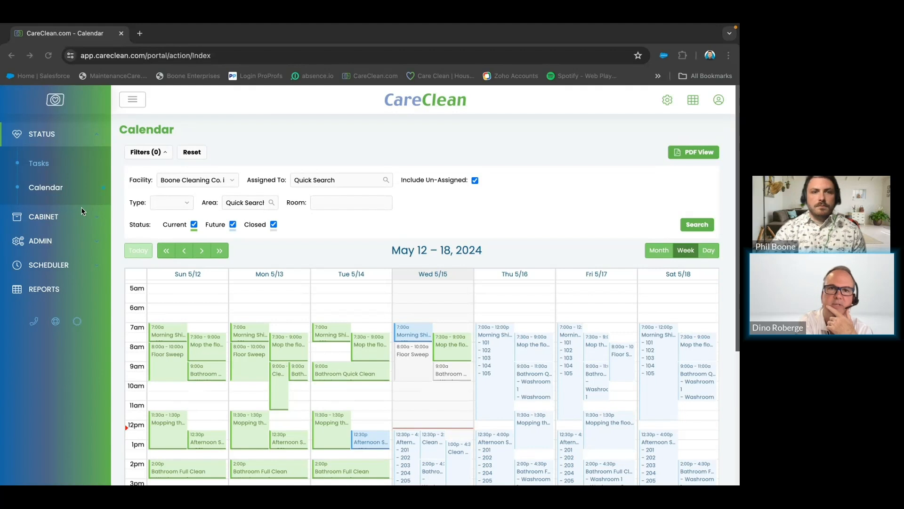
- Navigate Admin > Scheduler > Checklist and start adding a new audit checklist
click(44, 216)
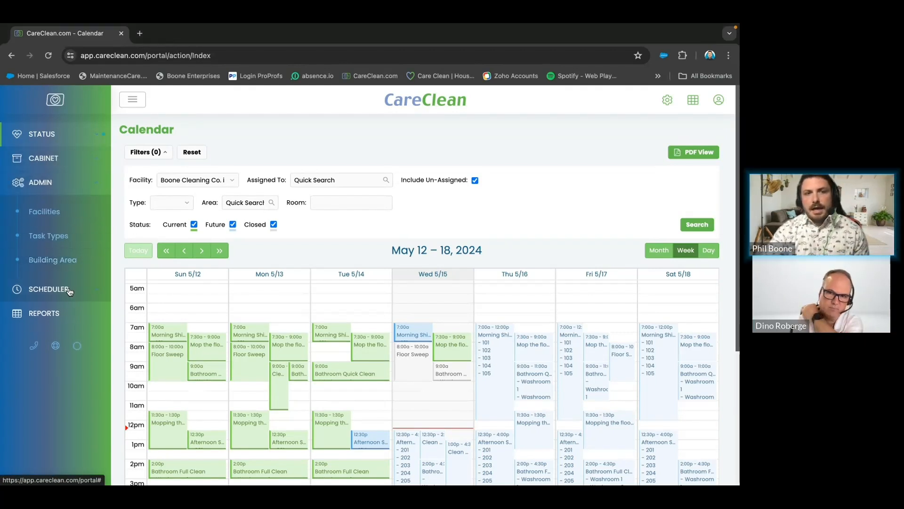
click(49, 288)
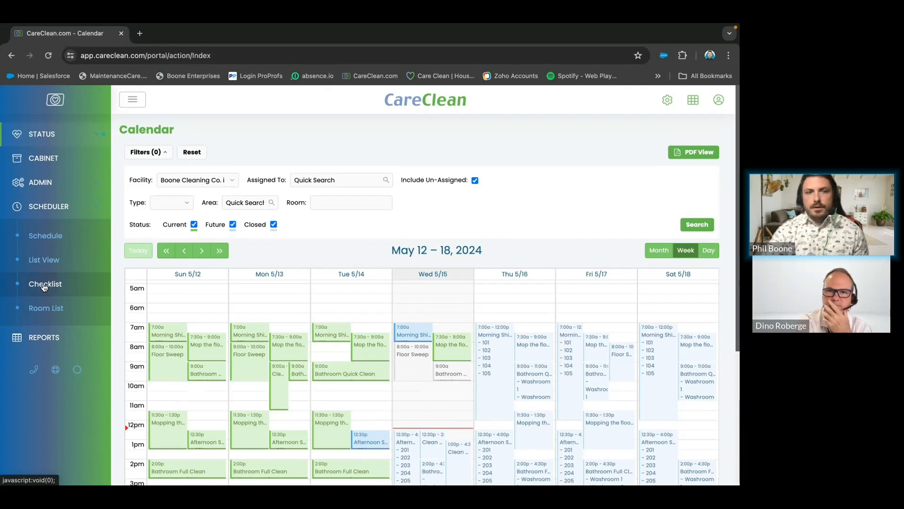
click(45, 283)
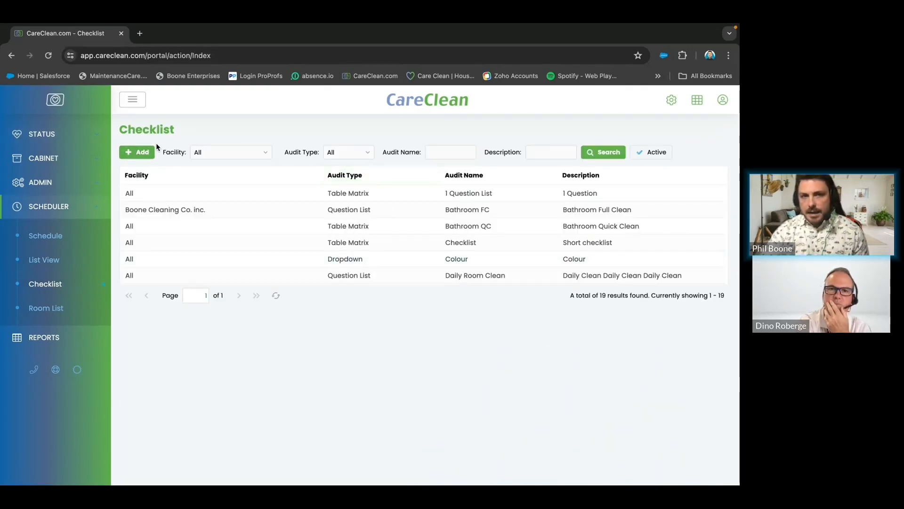
click(137, 152)
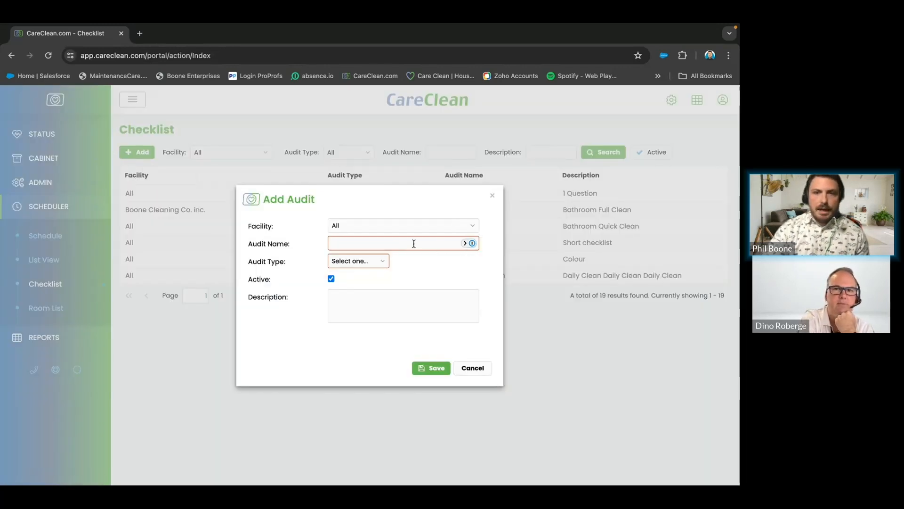
- Review the Audit Type options, cancel the new audit, and view the 1 Question List audit
click(358, 260)
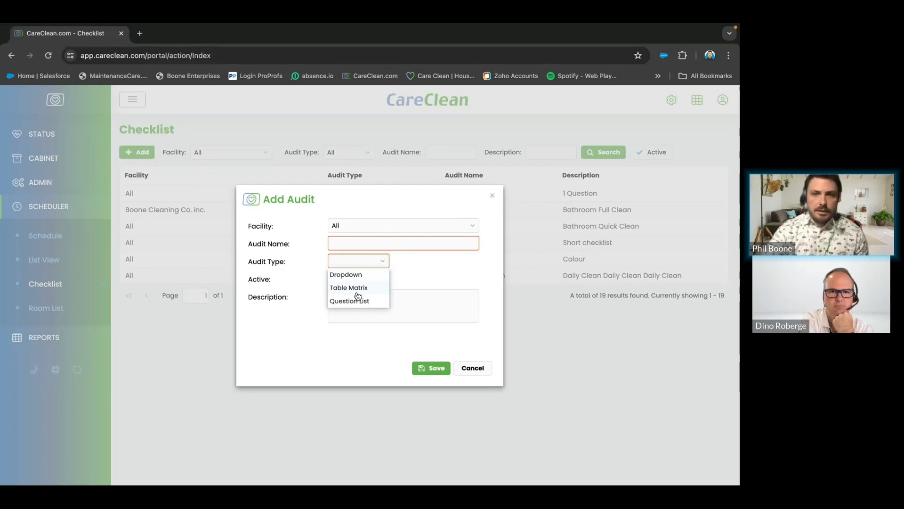
click(471, 367)
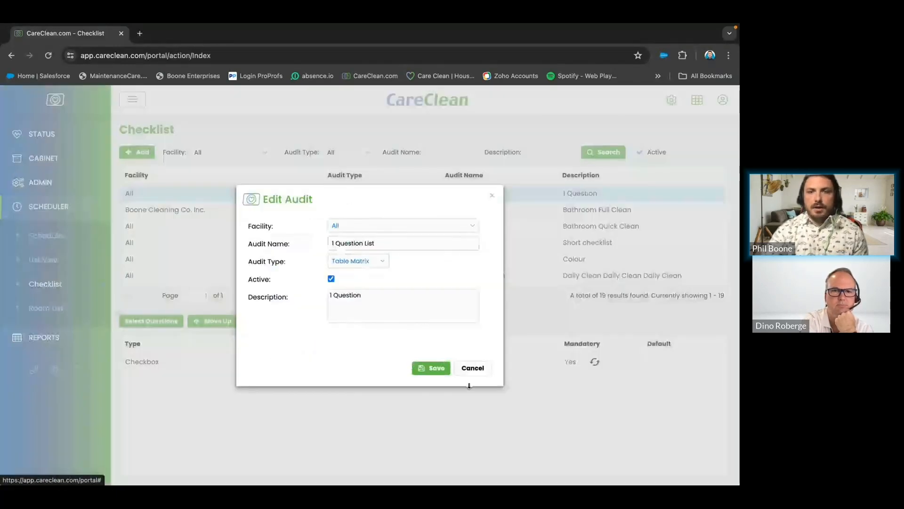
click(472, 368)
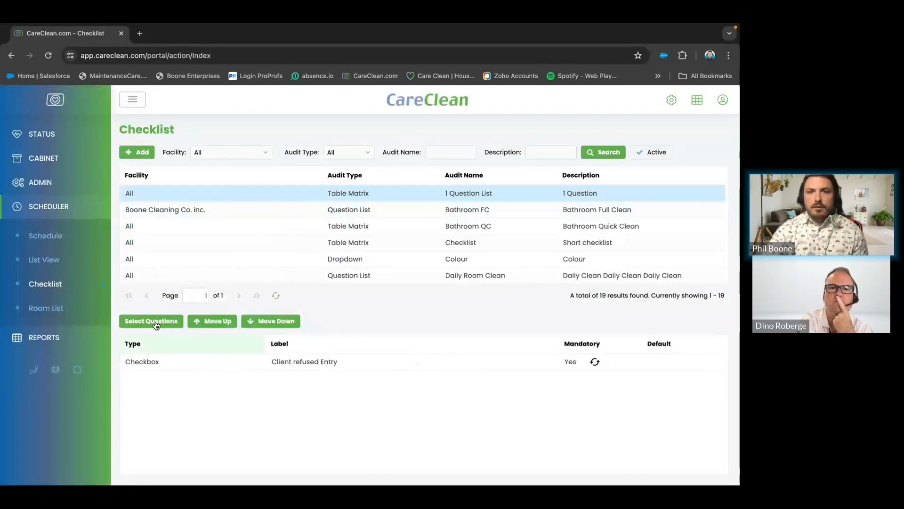
click(151, 320)
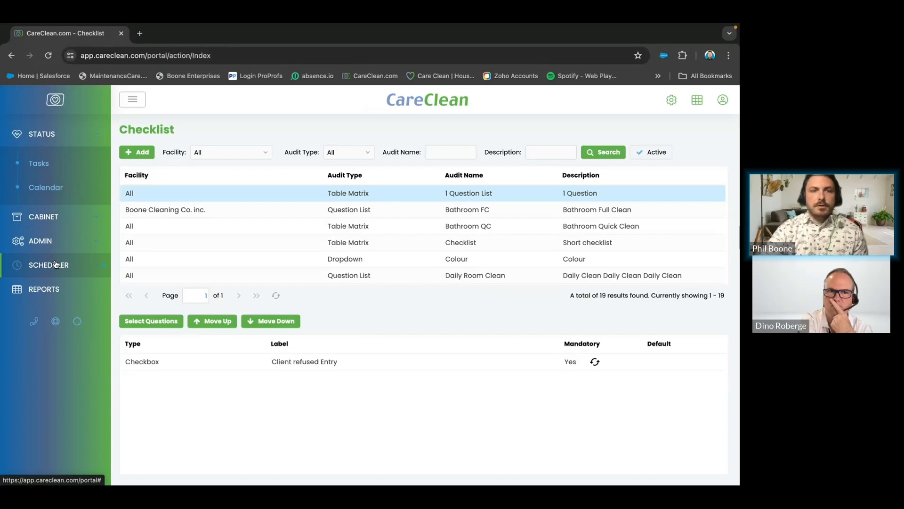
- In the Schedule calendar, attach the Checklist audit to the Clean up in aisle 12 schedule
click(49, 265)
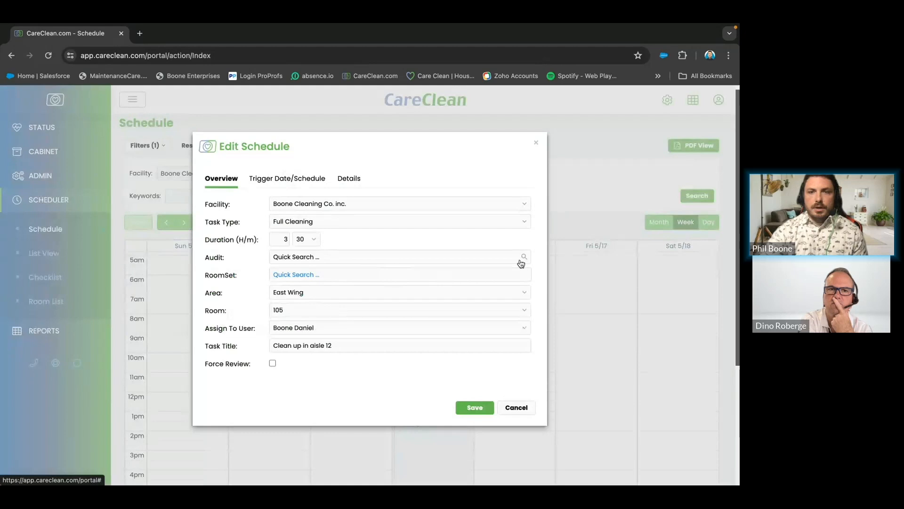
click(400, 257)
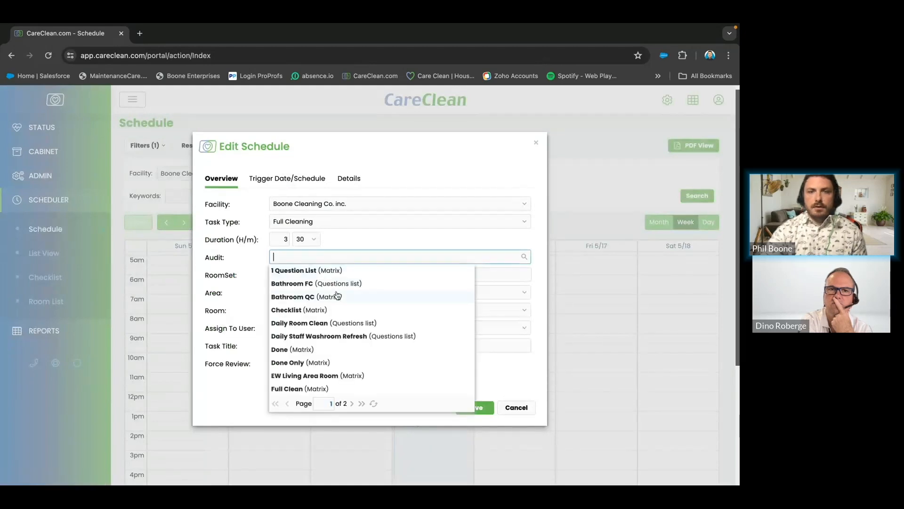
click(298, 310)
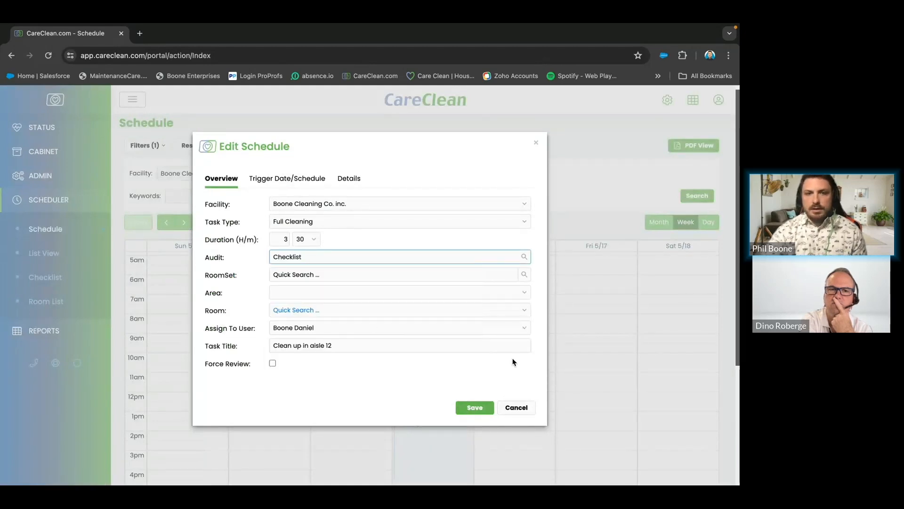
mouse_move(459, 398)
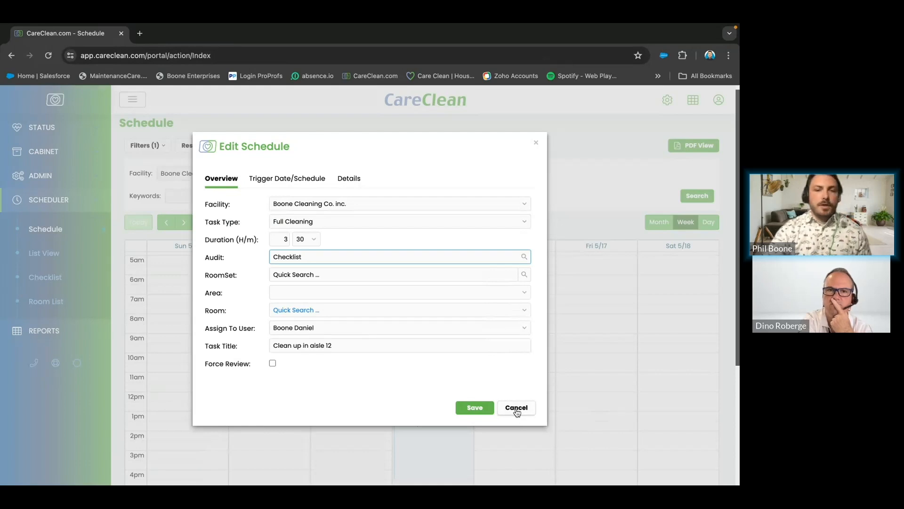
mouse_move(517, 411)
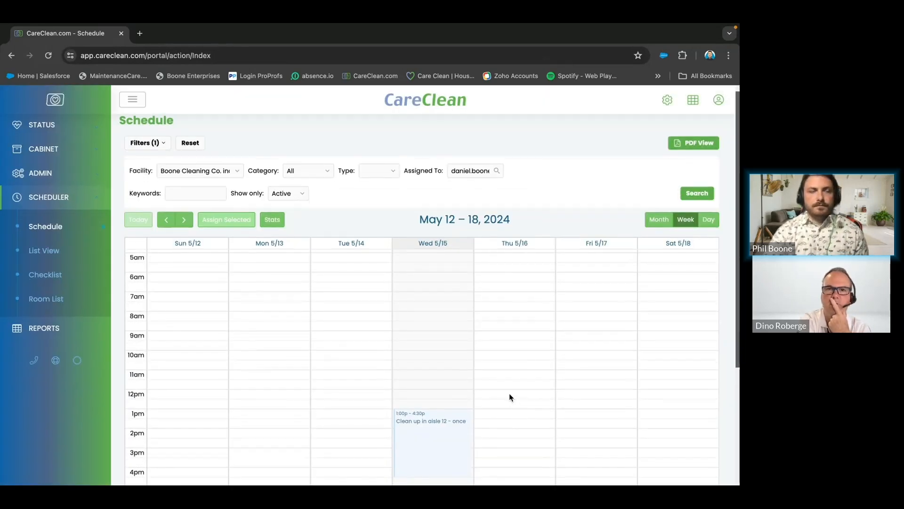
mouse_move(434, 315)
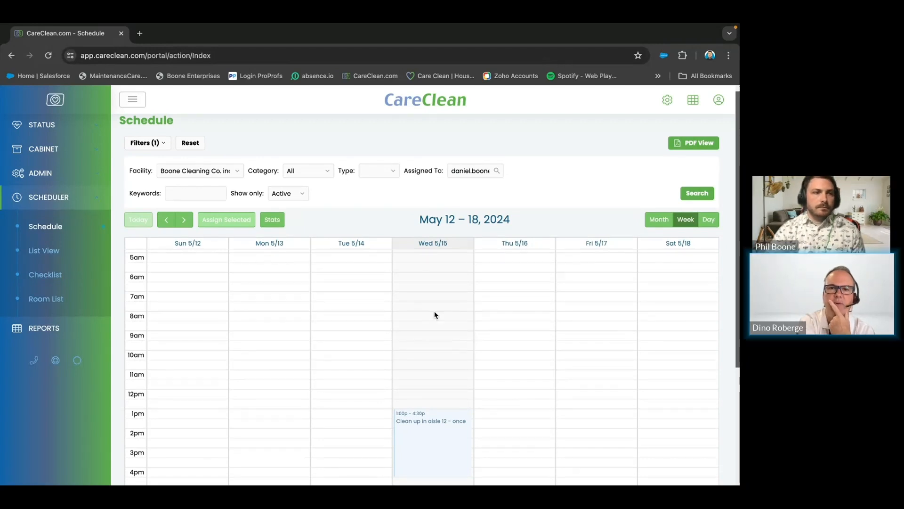
mouse_move(373, 272)
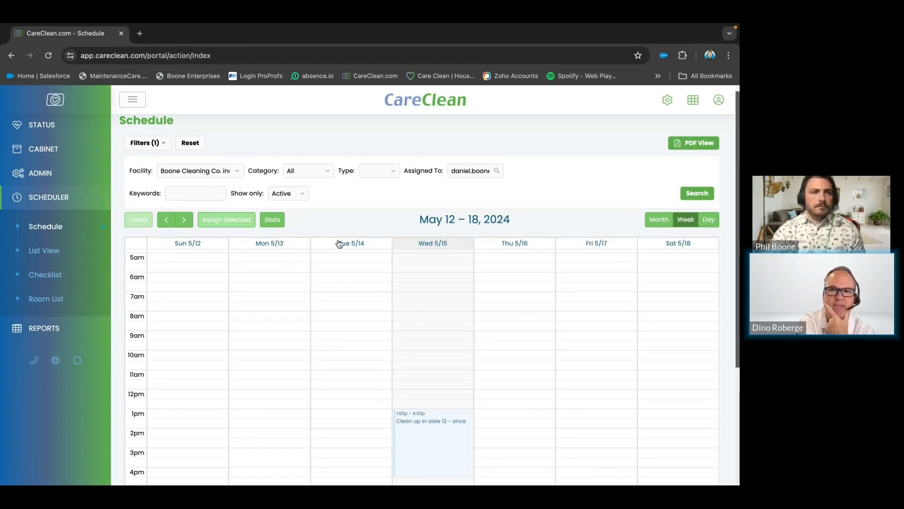
mouse_move(427, 206)
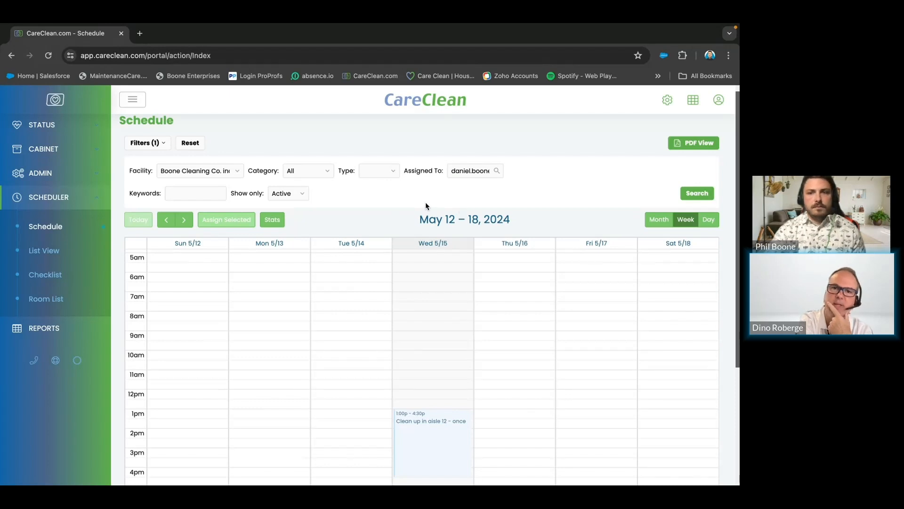
scroll(down, 3)
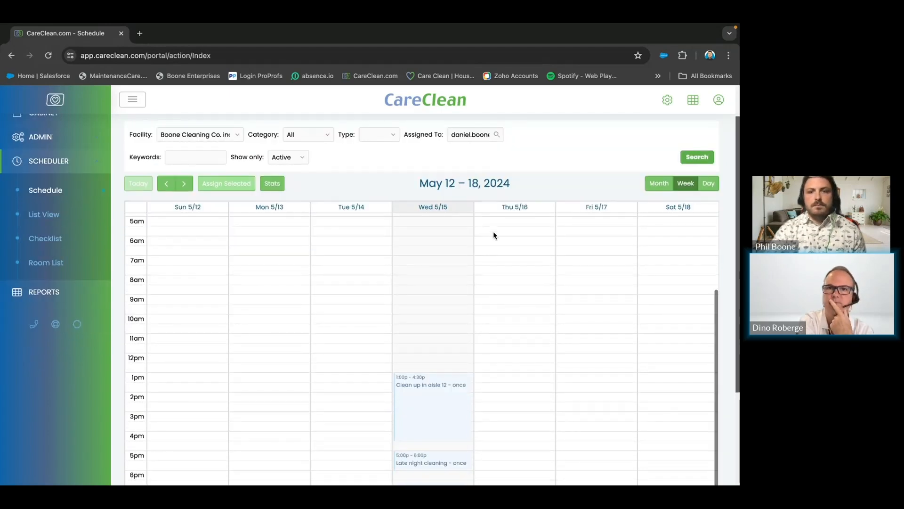
scroll(down, 3)
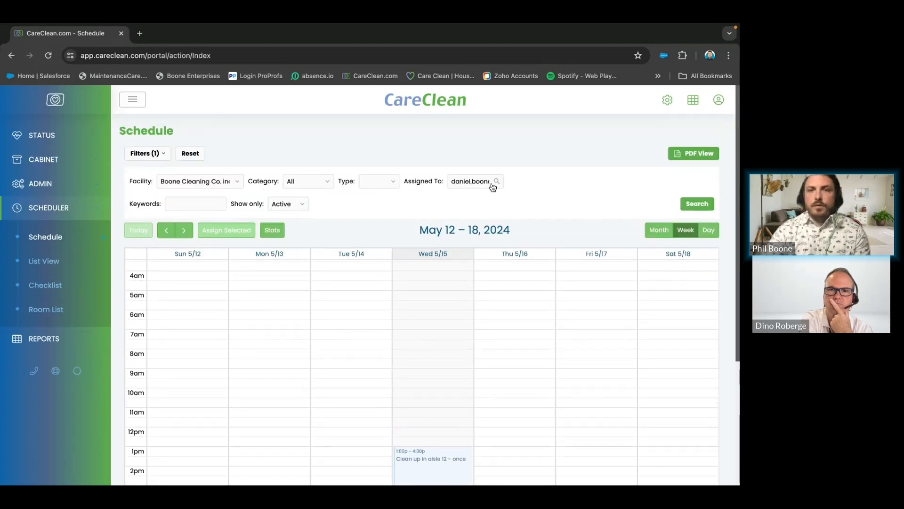
text(phil.boone)
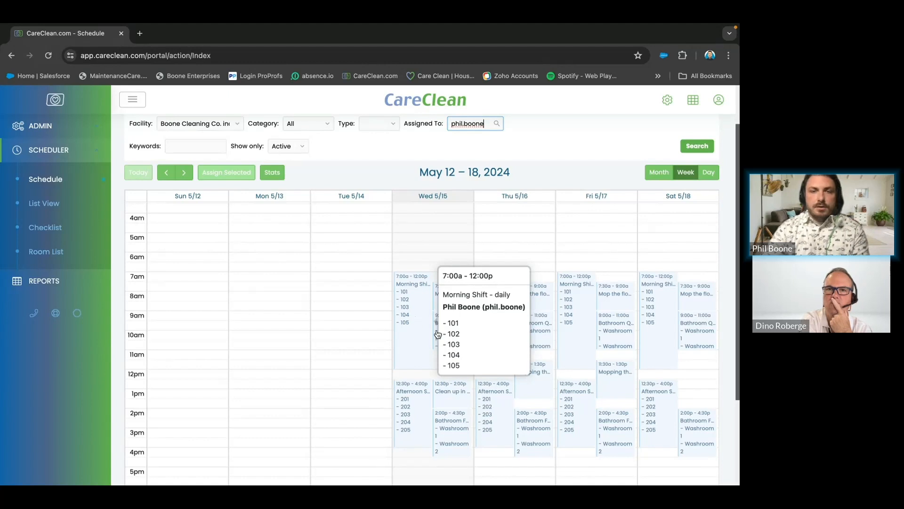
click(413, 284)
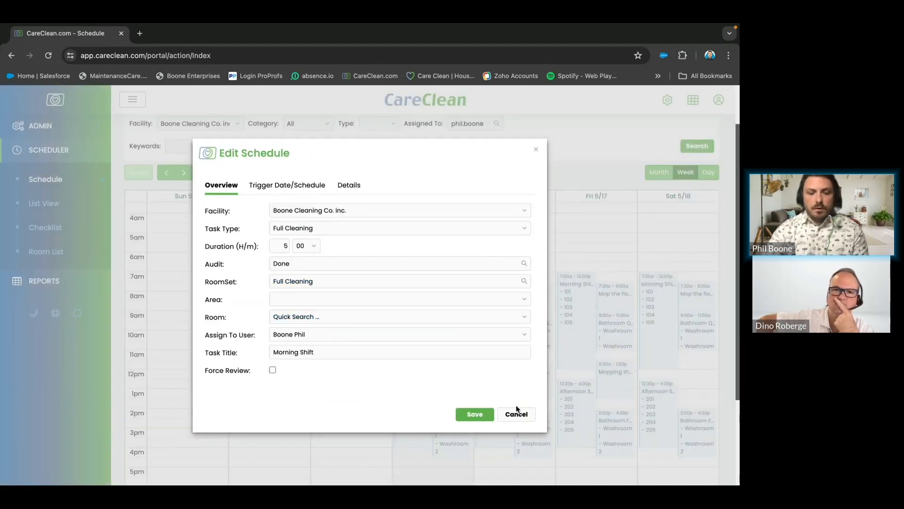
click(516, 414)
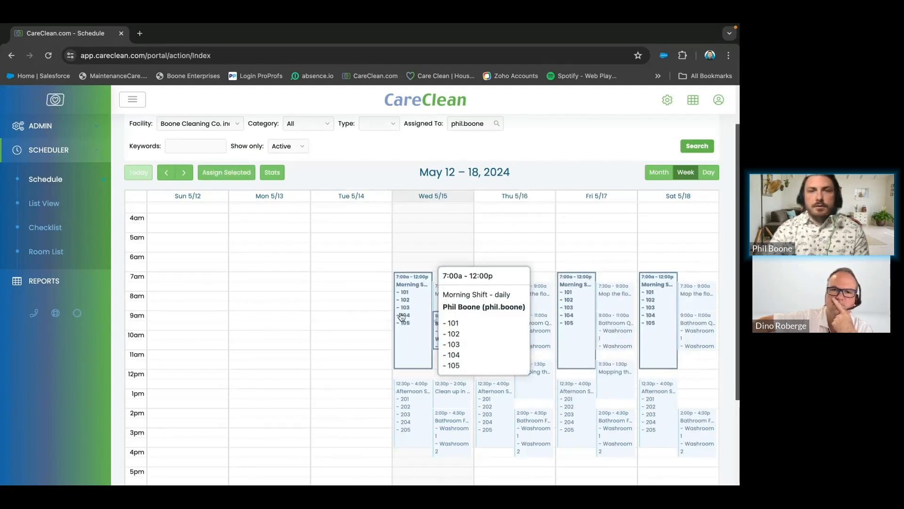
click(227, 172)
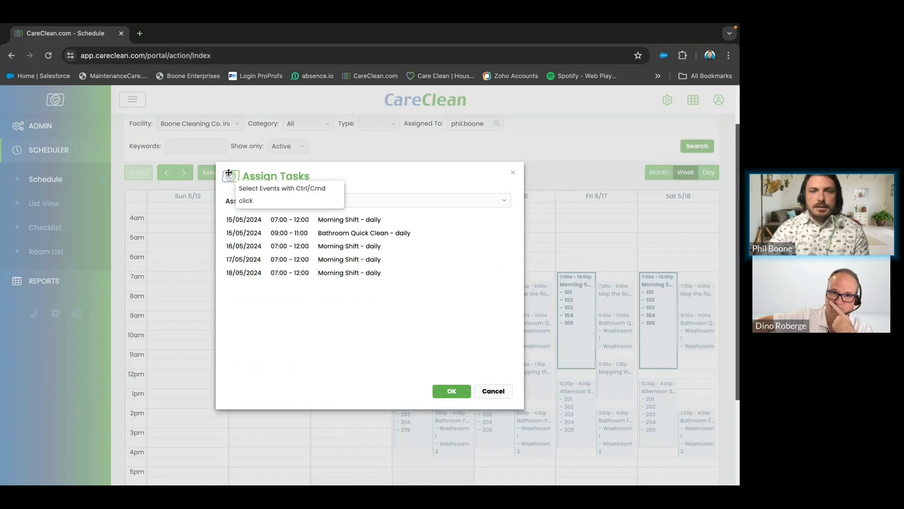
click(399, 200)
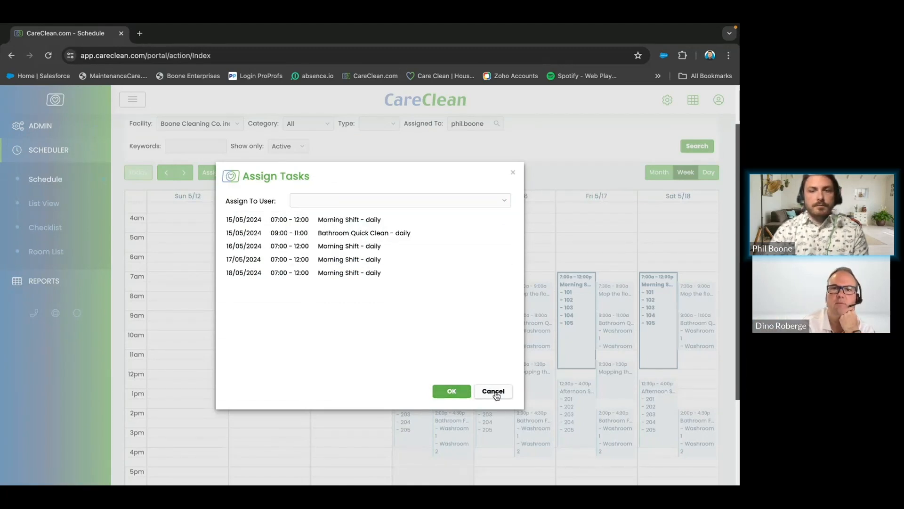
click(493, 390)
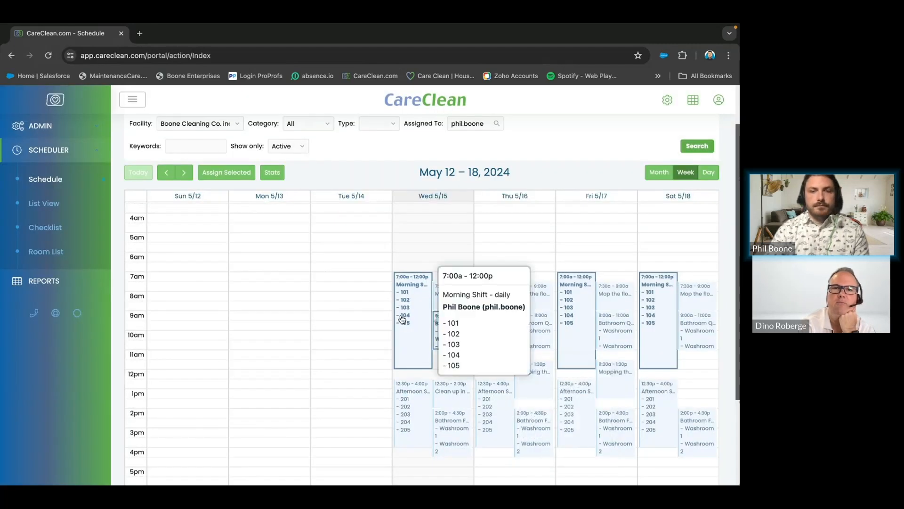
mouse_move(501, 306)
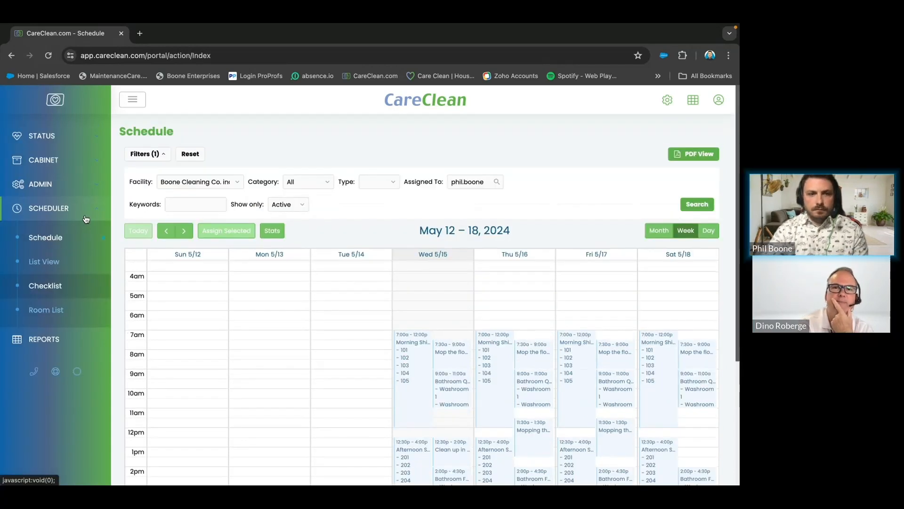
- Go to Reports, All Reports, and the Tasks General report's parameter form
click(44, 337)
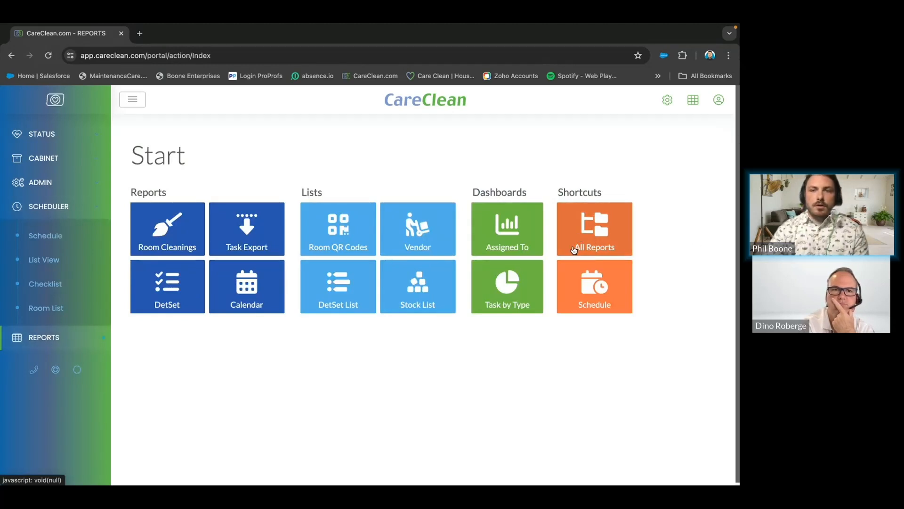
click(594, 228)
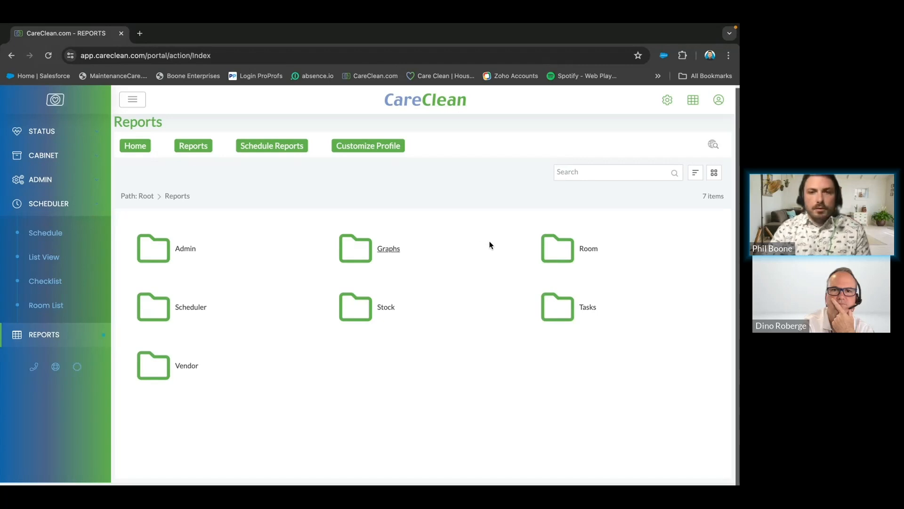
mouse_move(588, 306)
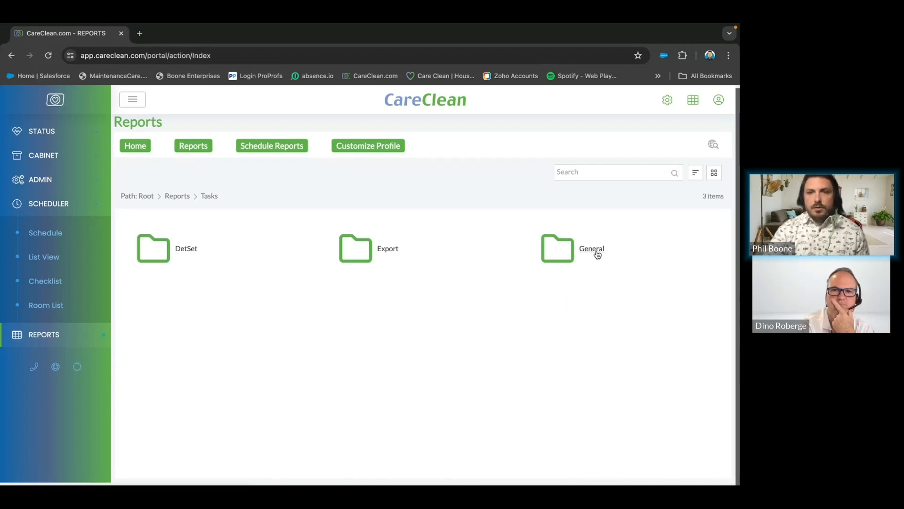
click(591, 248)
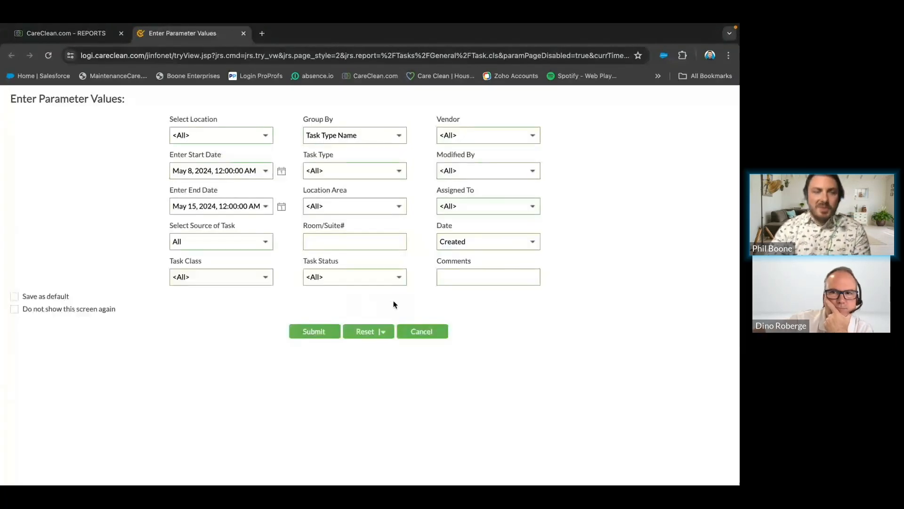
mouse_move(284, 254)
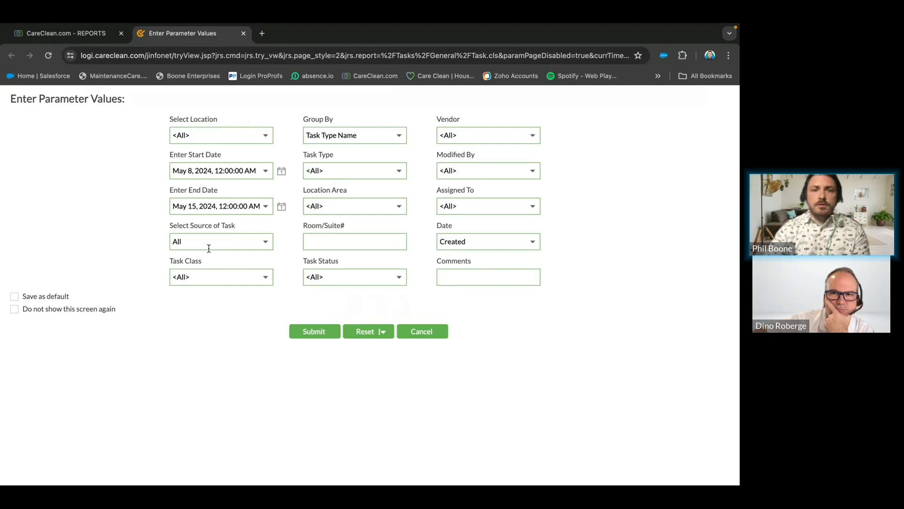
mouse_move(279, 252)
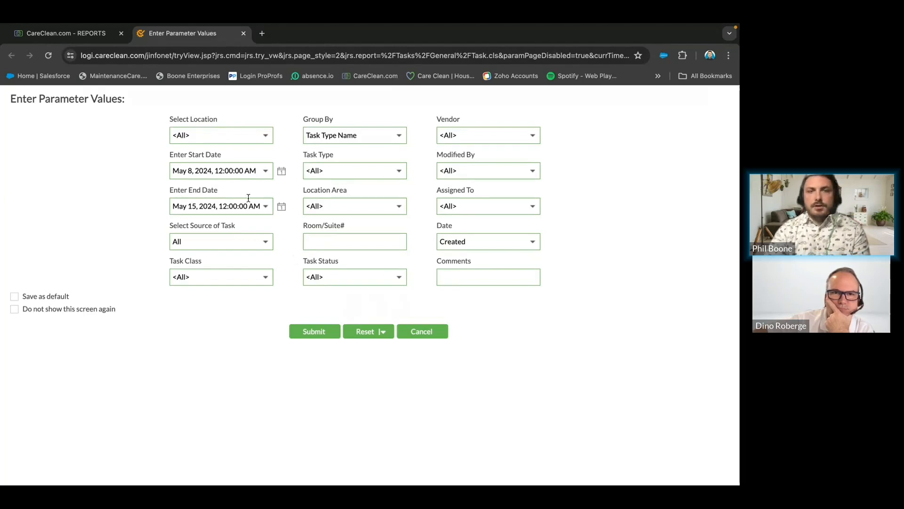
mouse_move(275, 218)
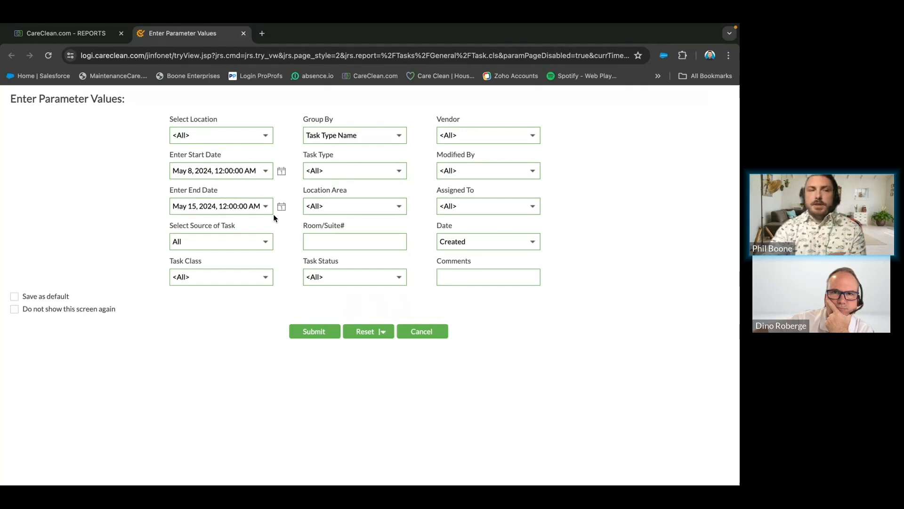
mouse_move(421, 287)
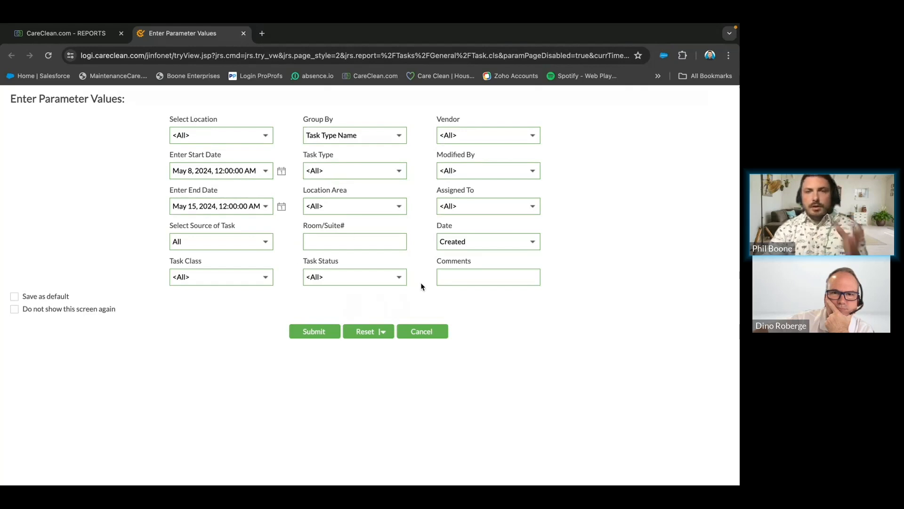
mouse_move(328, 392)
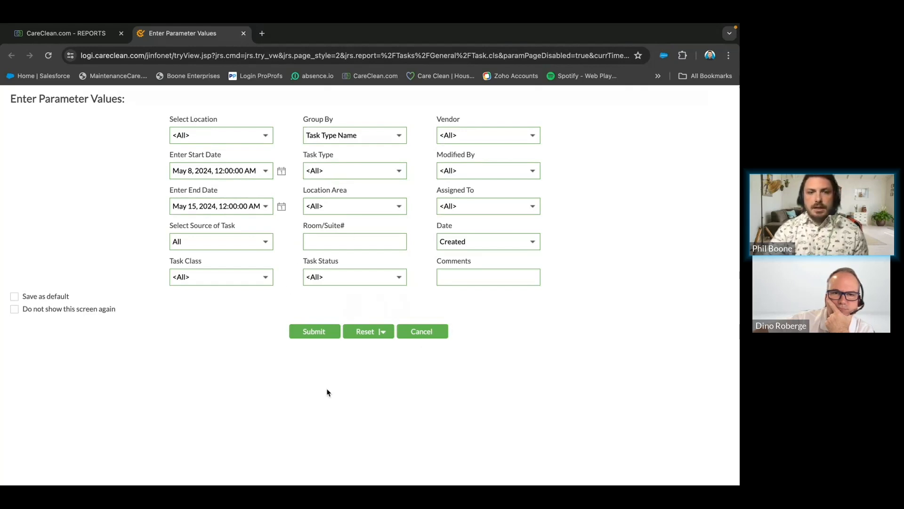
- Submit the May 8–15 parameters and scroll to the Resolution and Duration columns
click(313, 331)
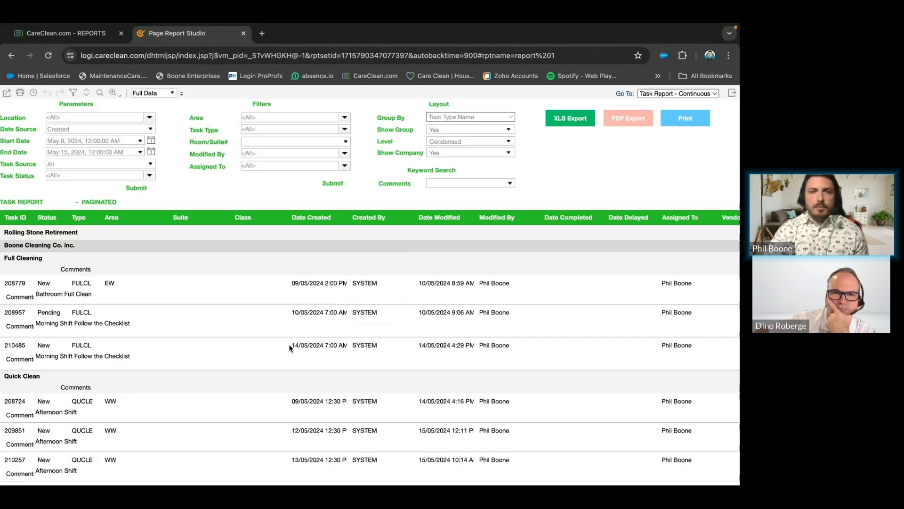
scroll(down, 3)
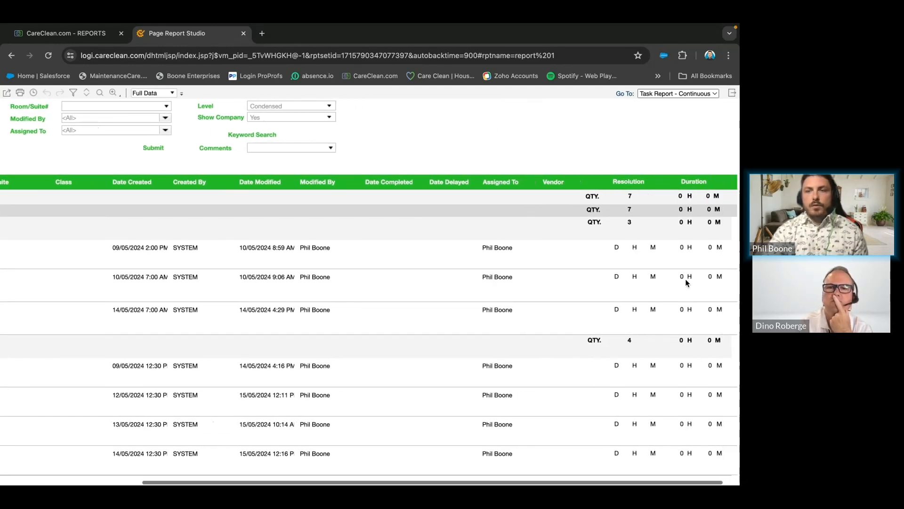
mouse_move(542, 263)
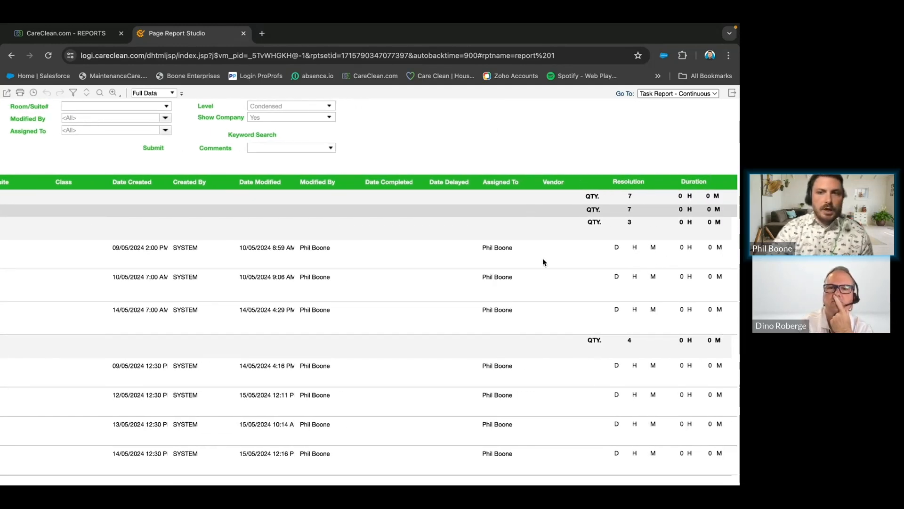
mouse_move(707, 245)
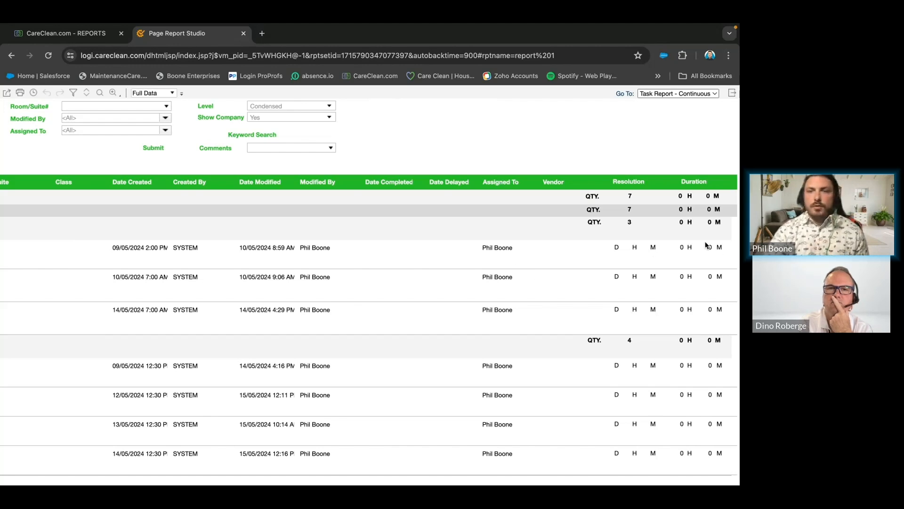